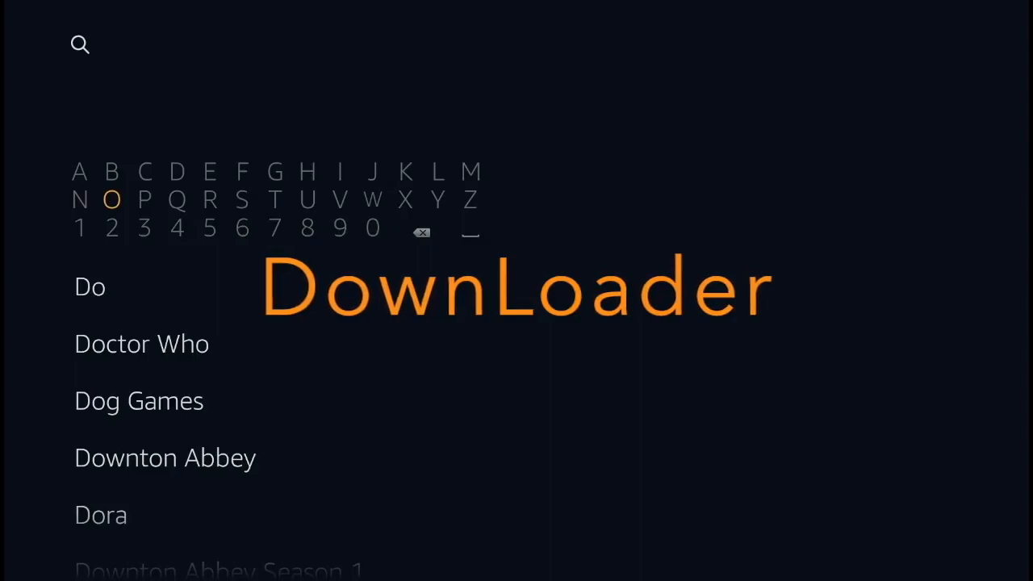
Search for Downloader and show its results with the app listed first.
{"action": "left_click", "coordinate": [371, 200]}
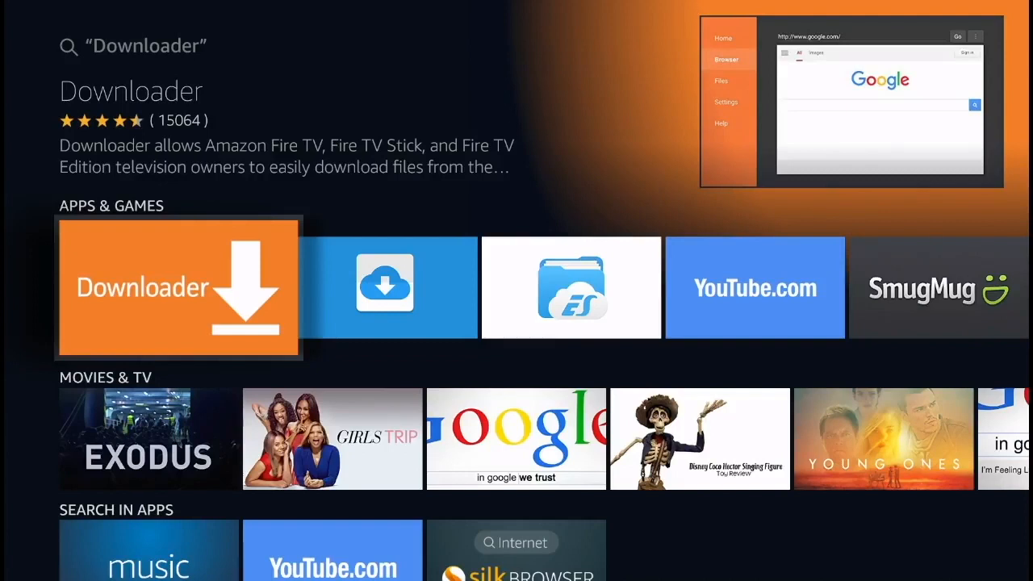
Install Downloader from its store page and launch it to the v1.1.7 update notes.
{"action": "left_click", "coordinate": [178, 287]}
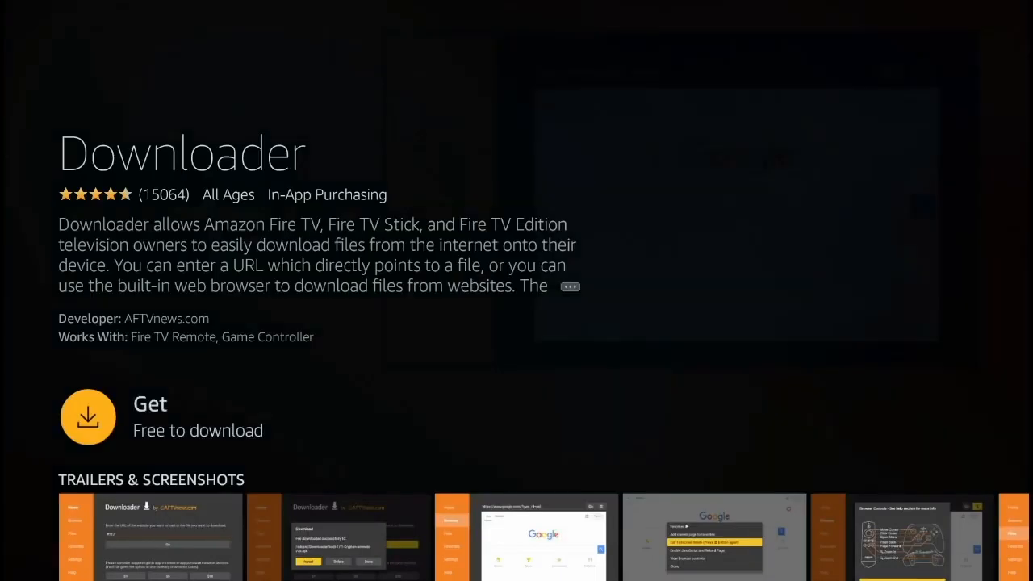
{"action": "left_click", "coordinate": [87, 416]}
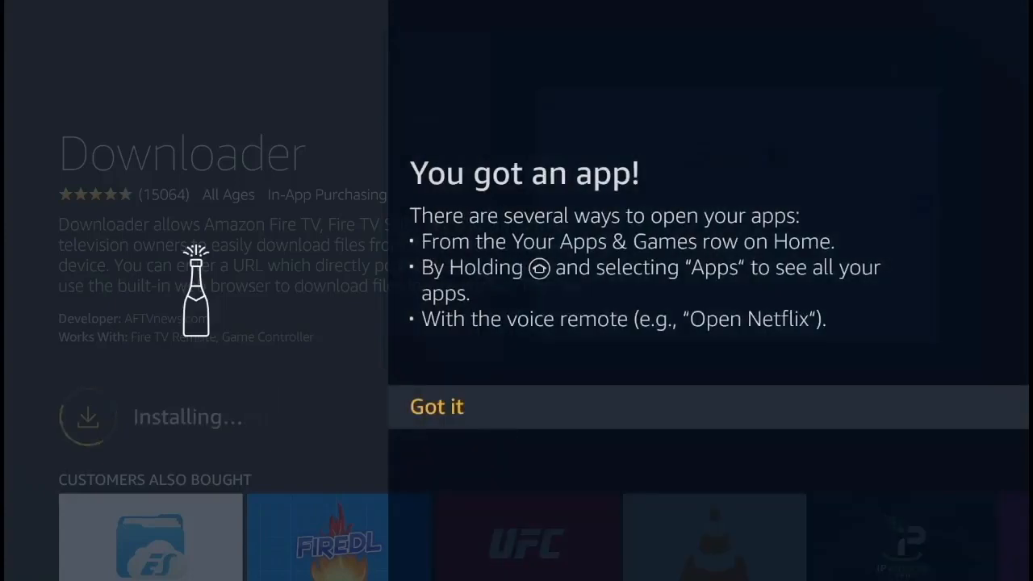
{"action": "left_click", "coordinate": [436, 407]}
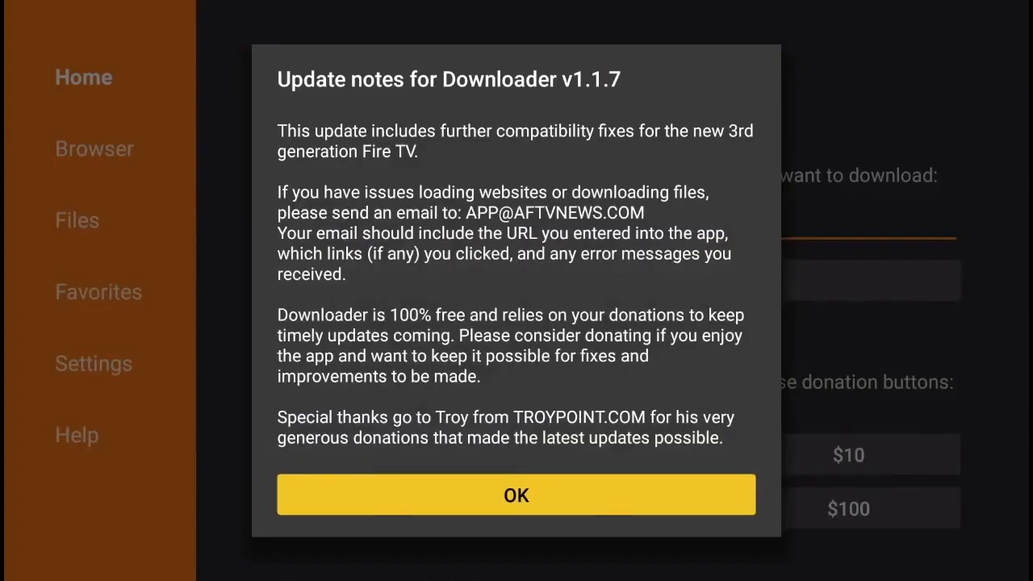
Enter the avengerelectronics.com address in Downloader's URL box and load the site.
{"action": "left_click", "coordinate": [517, 494]}
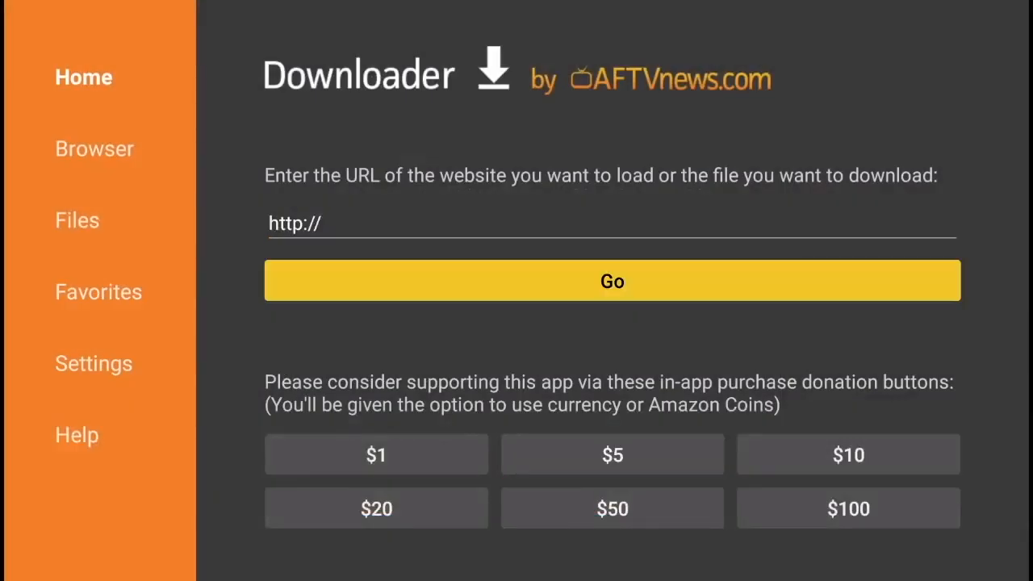
{"action": "left_click", "coordinate": [612, 223]}
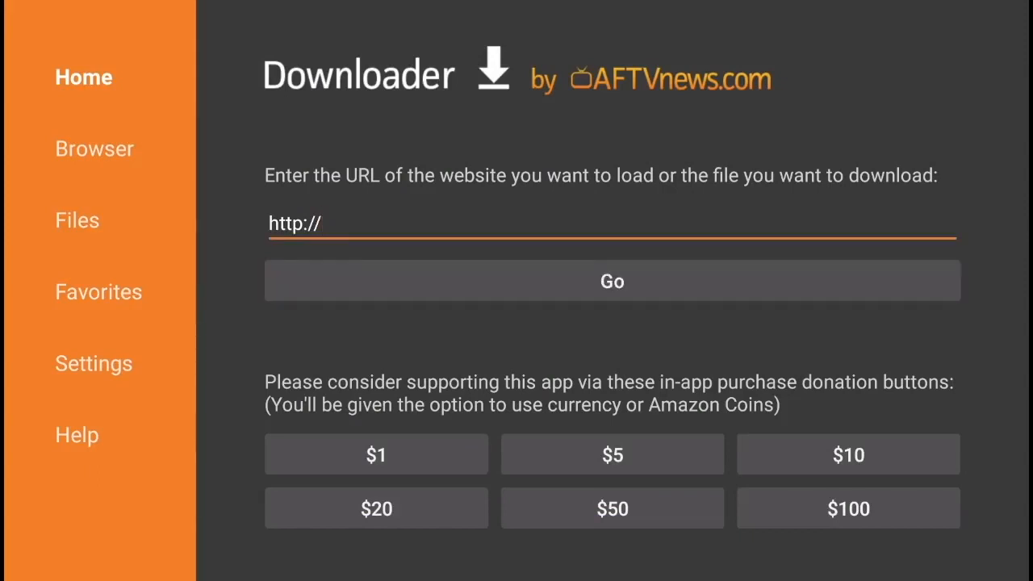
{"action": "left_click", "coordinate": [611, 223]}
{"action": "type", "text": "avengerelect"}
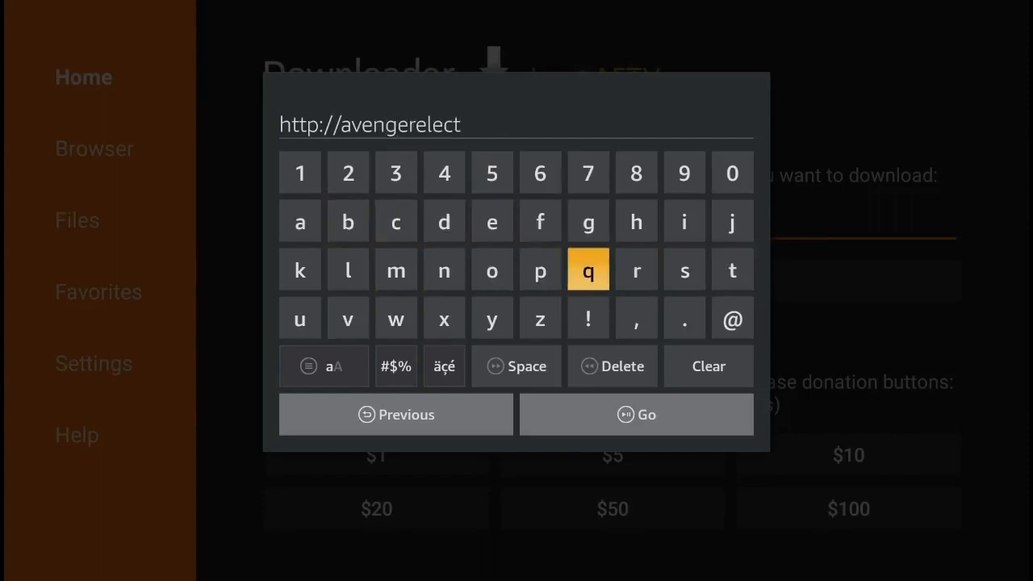
{"action": "left_click", "coordinate": [635, 413]}
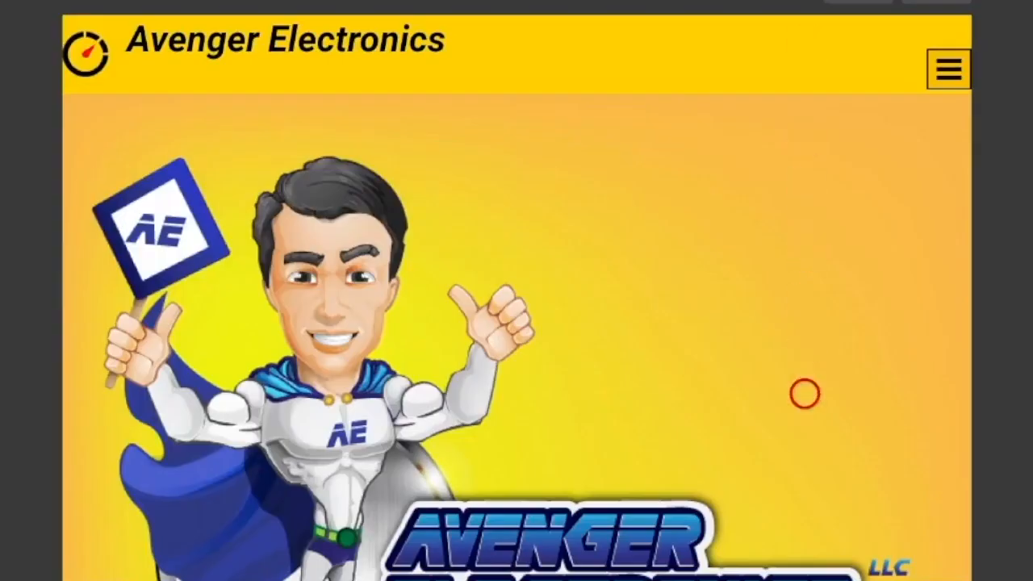
Download the Avenger Store app file from the Avenger Electronics page.
{"action": "scroll", "scroll_direction": "down", "scroll_amount": 3}
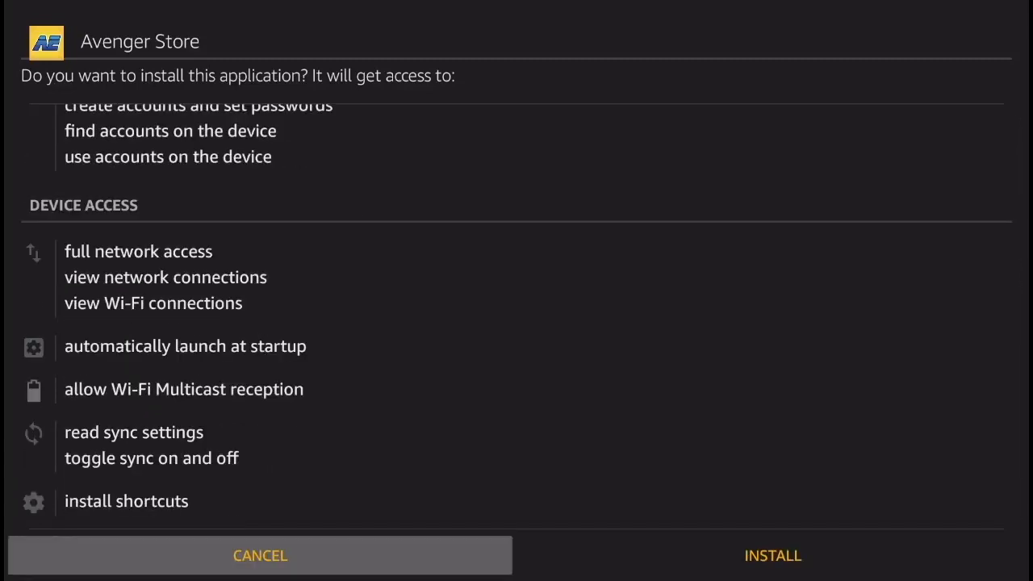
Install Avenger Store and start the OneBox HD download from it.
{"action": "left_click", "coordinate": [260, 555]}
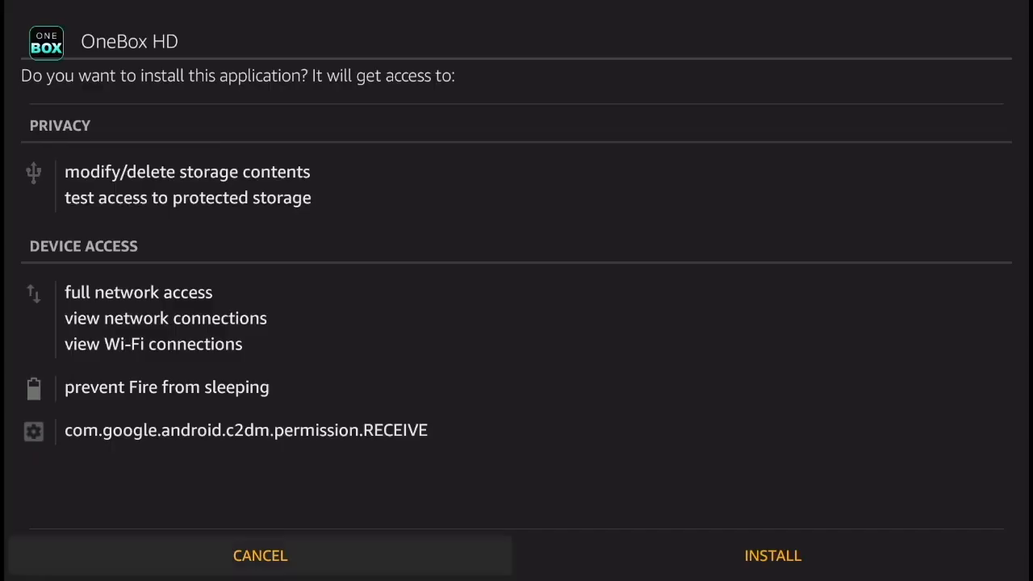
Install OneBox HD and return to its Avenger Store listing page.
{"action": "left_click", "coordinate": [772, 555]}
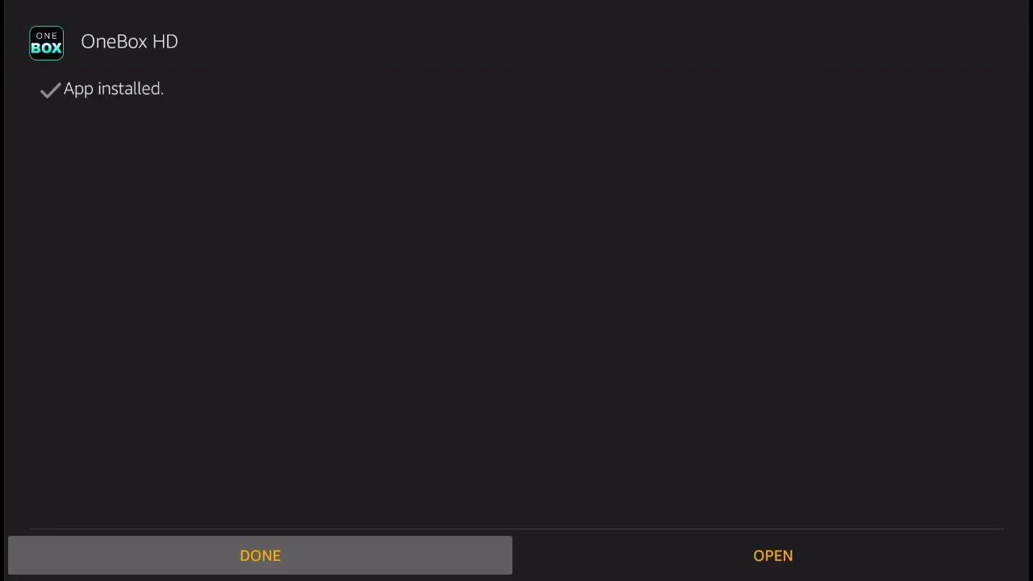
{"action": "left_click", "coordinate": [260, 555]}
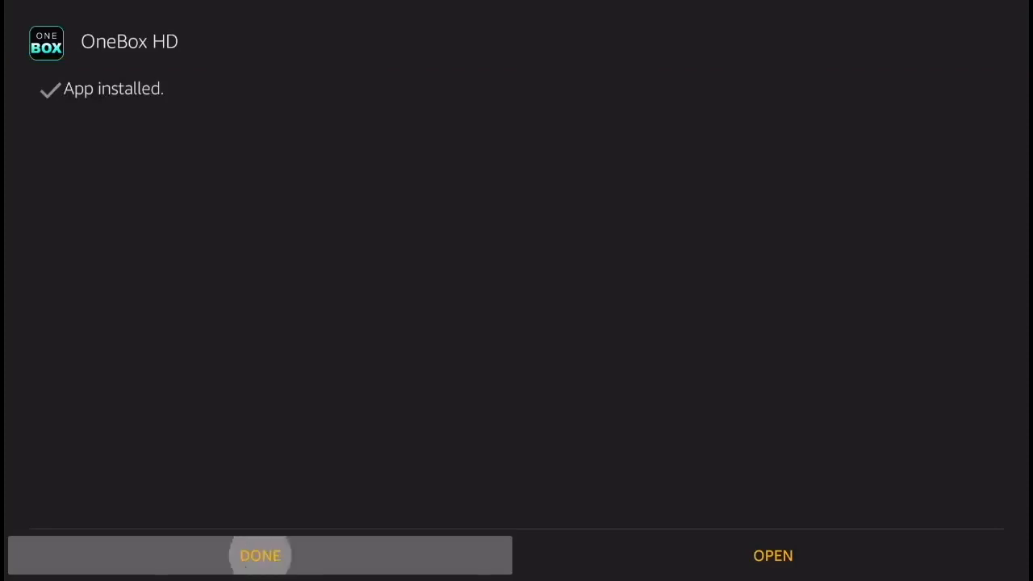
{"action": "left_click", "coordinate": [259, 556]}
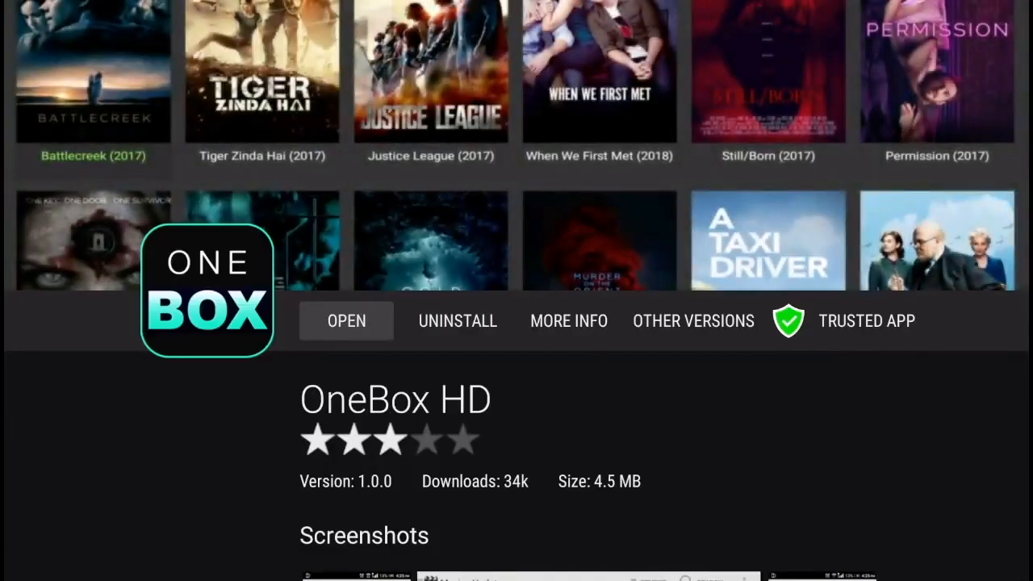
Dismiss the Ready to launch notice and go back to the Avenger Store home.
{"action": "left_click", "coordinate": [345, 320]}
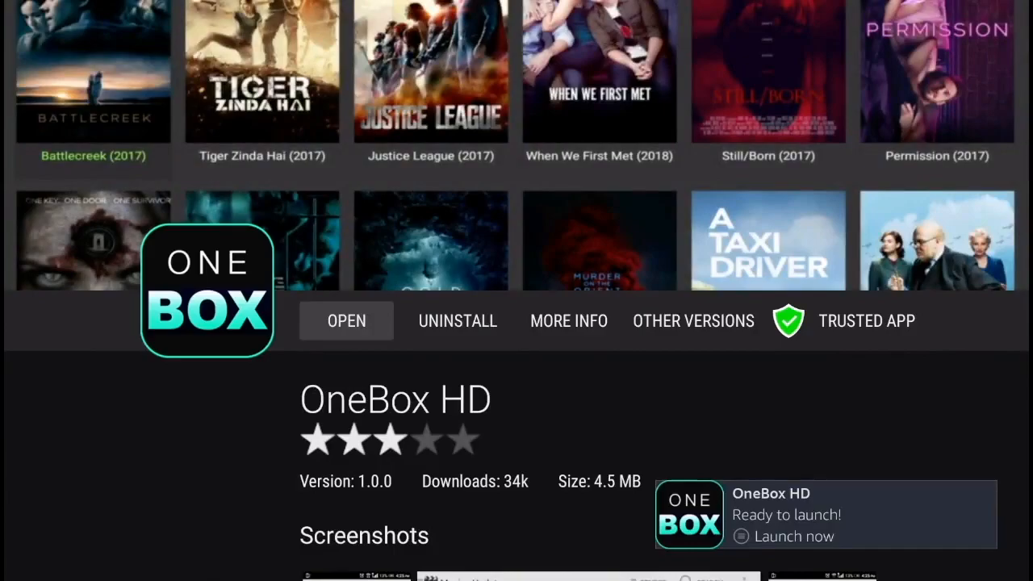
{"action": "left_click", "coordinate": [346, 319]}
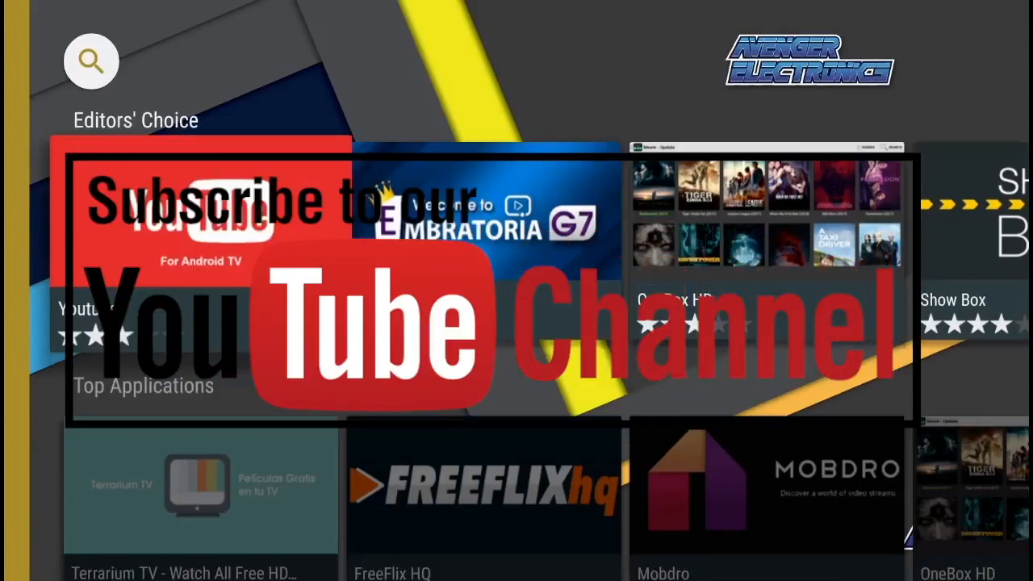
{"action": "scroll", "scroll_direction": "down", "scroll_amount": 3}
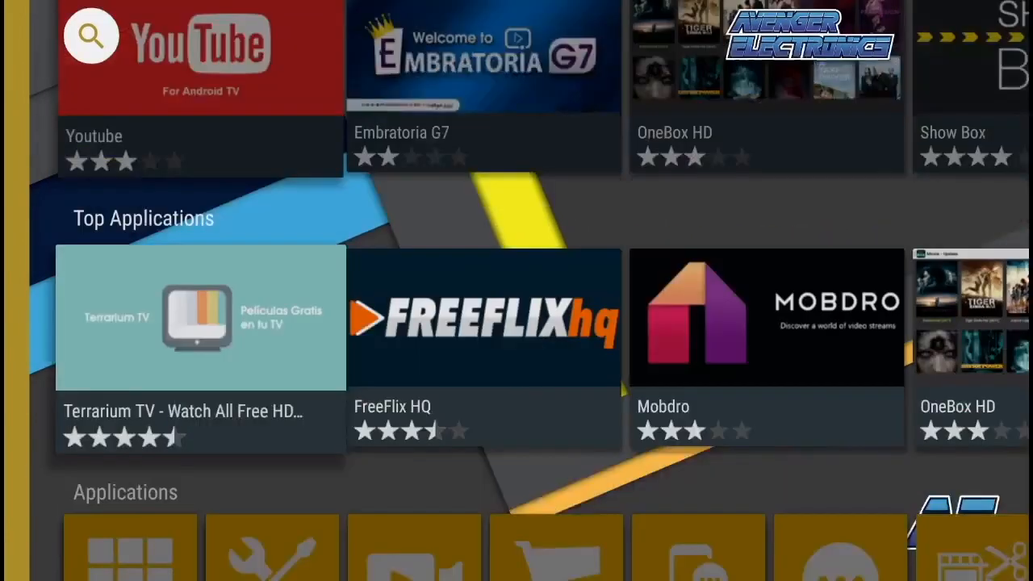